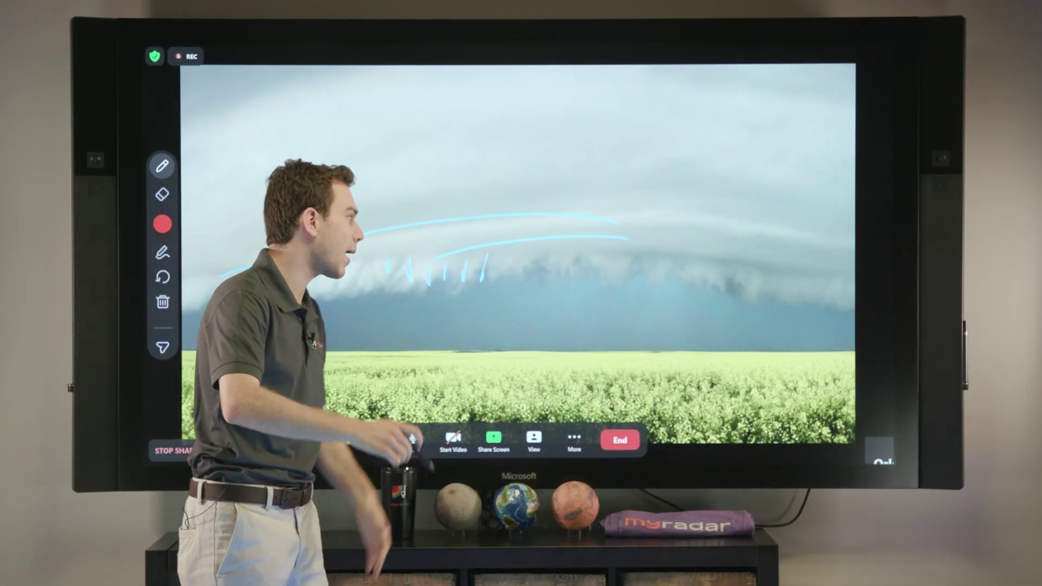
Draw a red upward arrow from the field up through the shelf cloud
left_click_drag(639, 382, 581, 159)
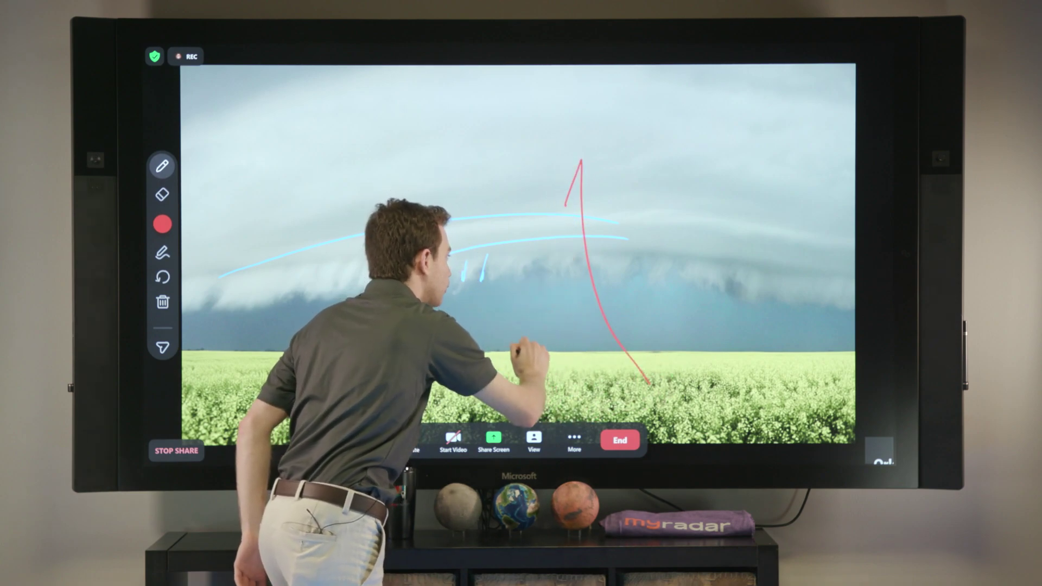